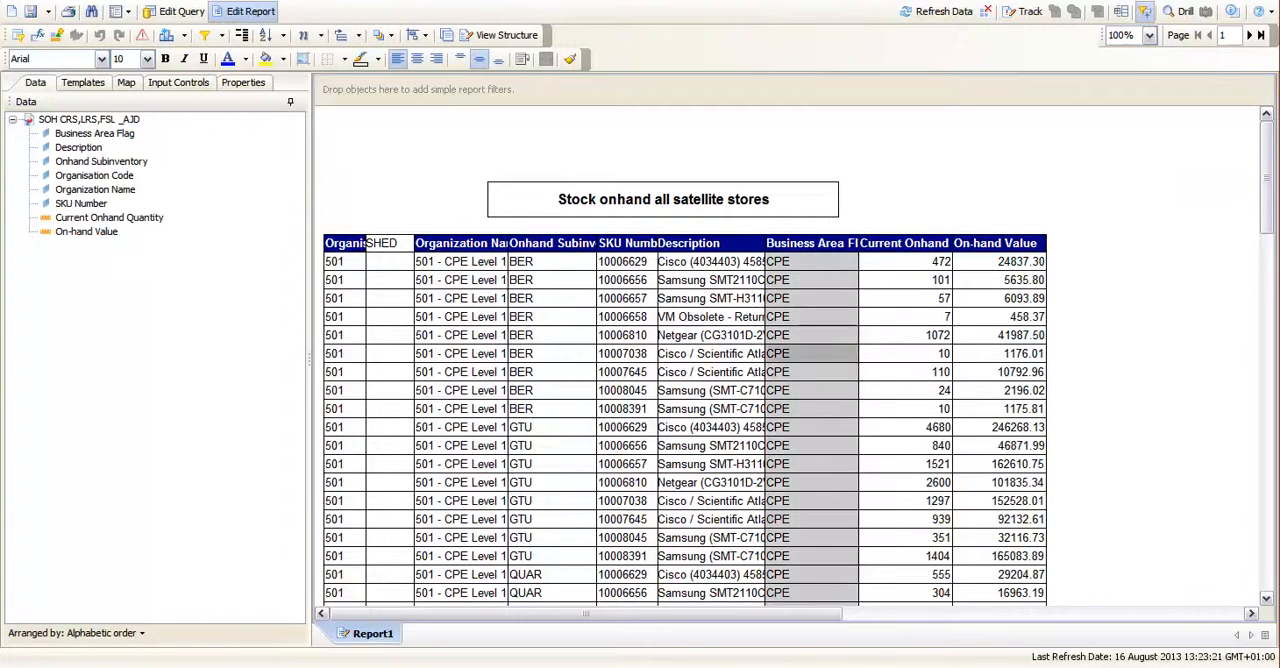
Scroll down the stock table while setting up a Business Area Flag filter
scroll("down", 3)
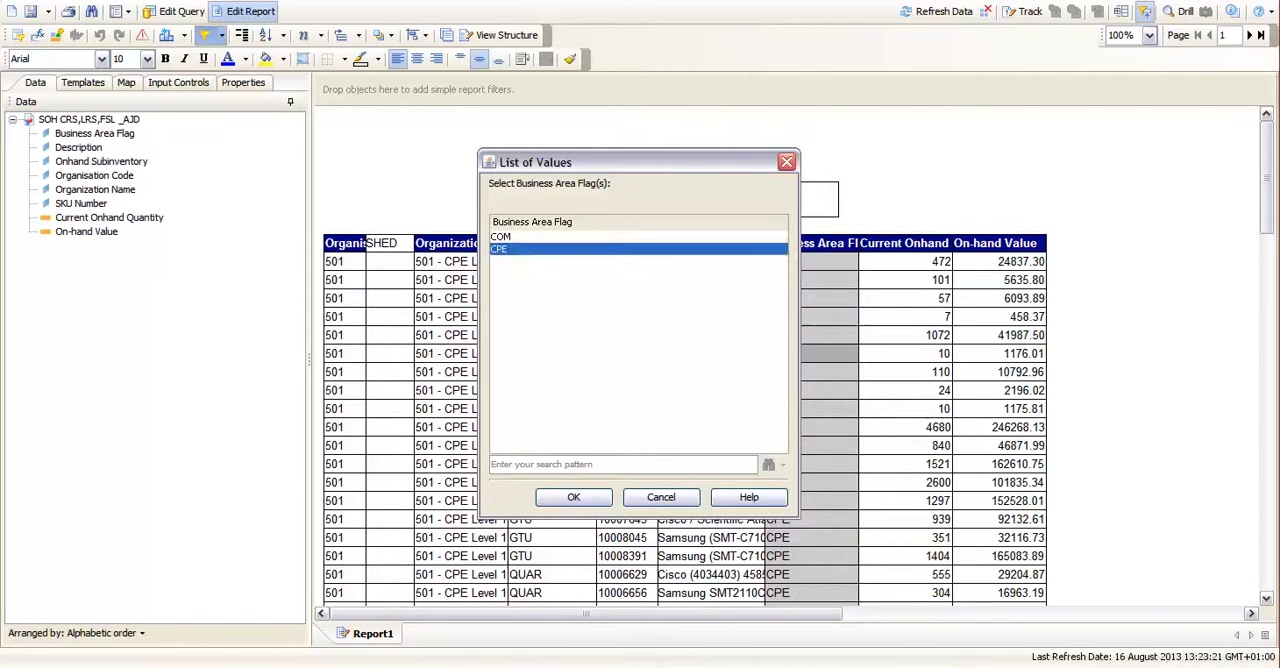
Try the COM and CPE Business Area Flag values, then cancel without filtering
left_click(501, 236)
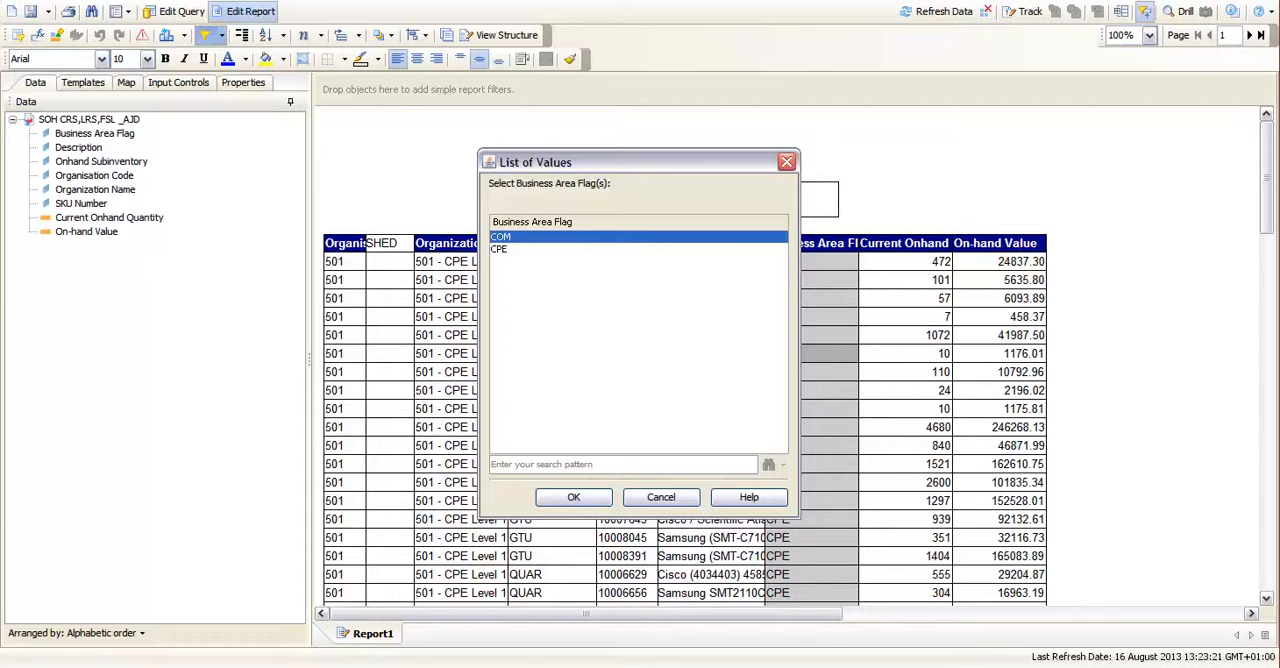
left_click(500, 249)
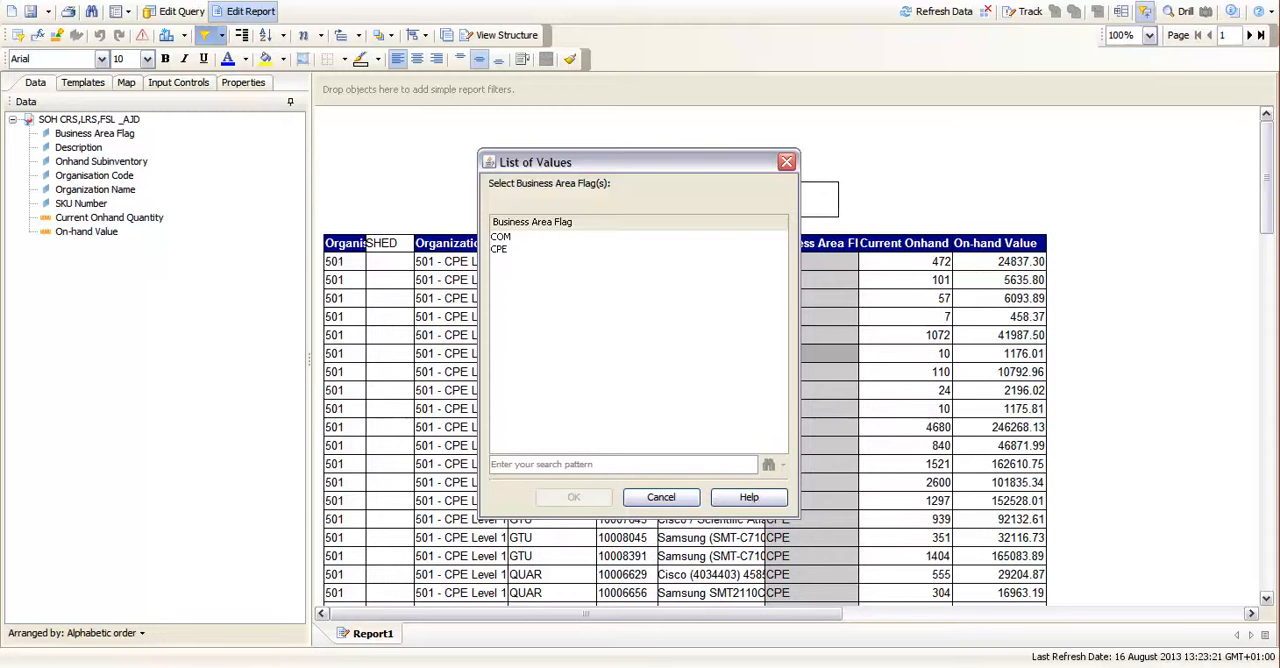
left_click(500, 249)
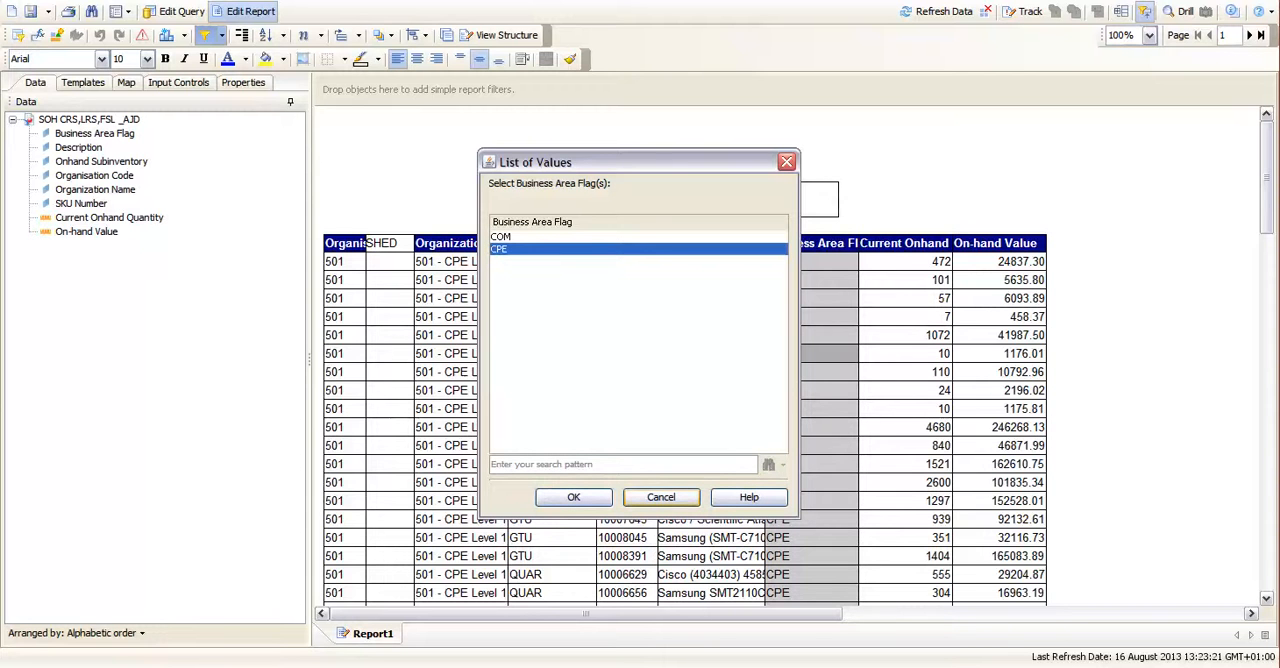
left_click(573, 497)
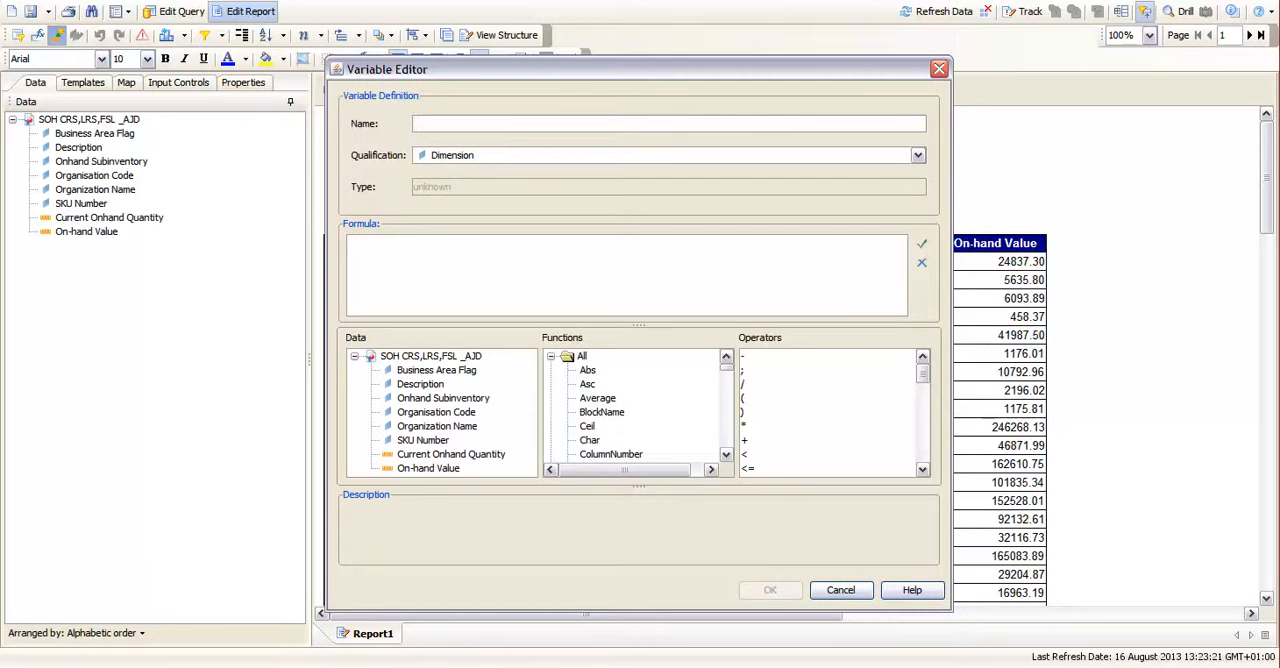
Define the NULL Flag variable as =IsNull([Business Area Flag]), validate it and save
type("NULL Flag")
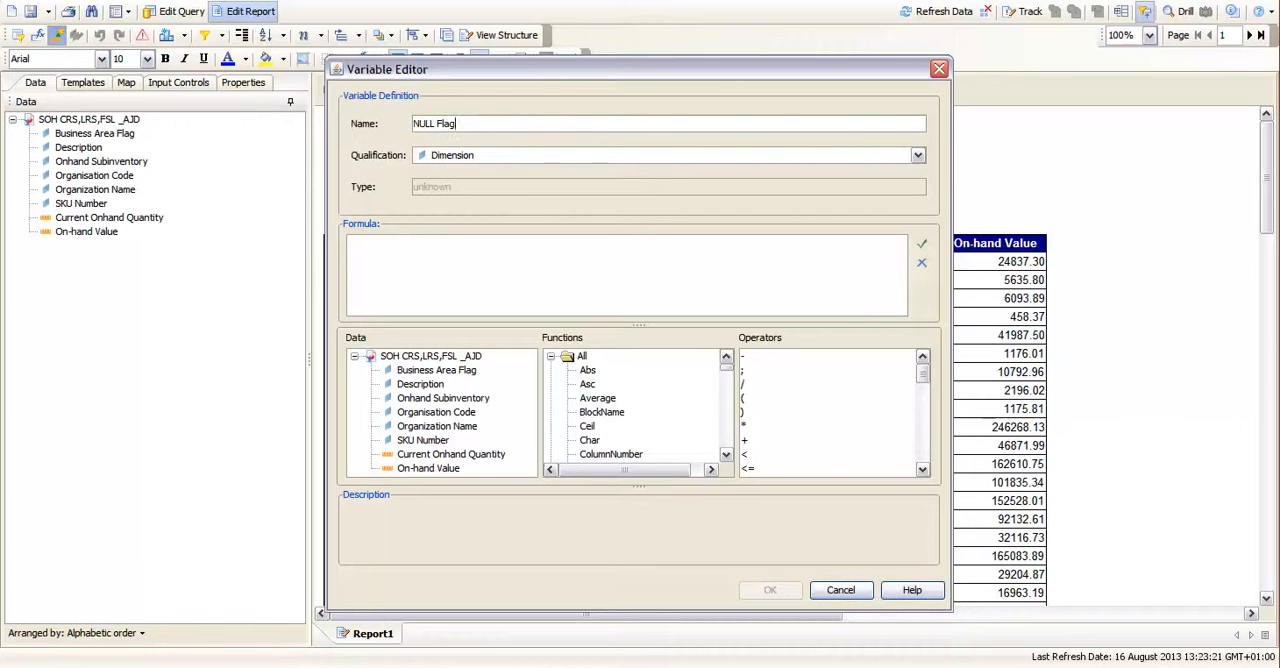
left_click(601, 412)
type("i")
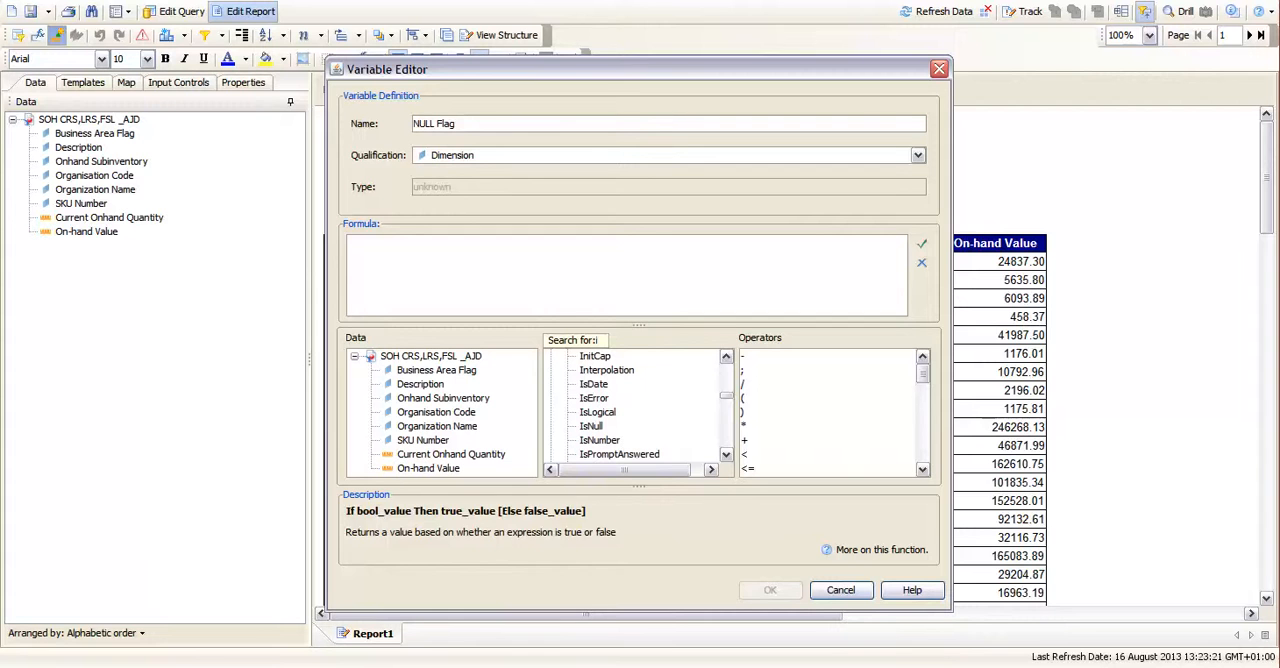
left_click(592, 426)
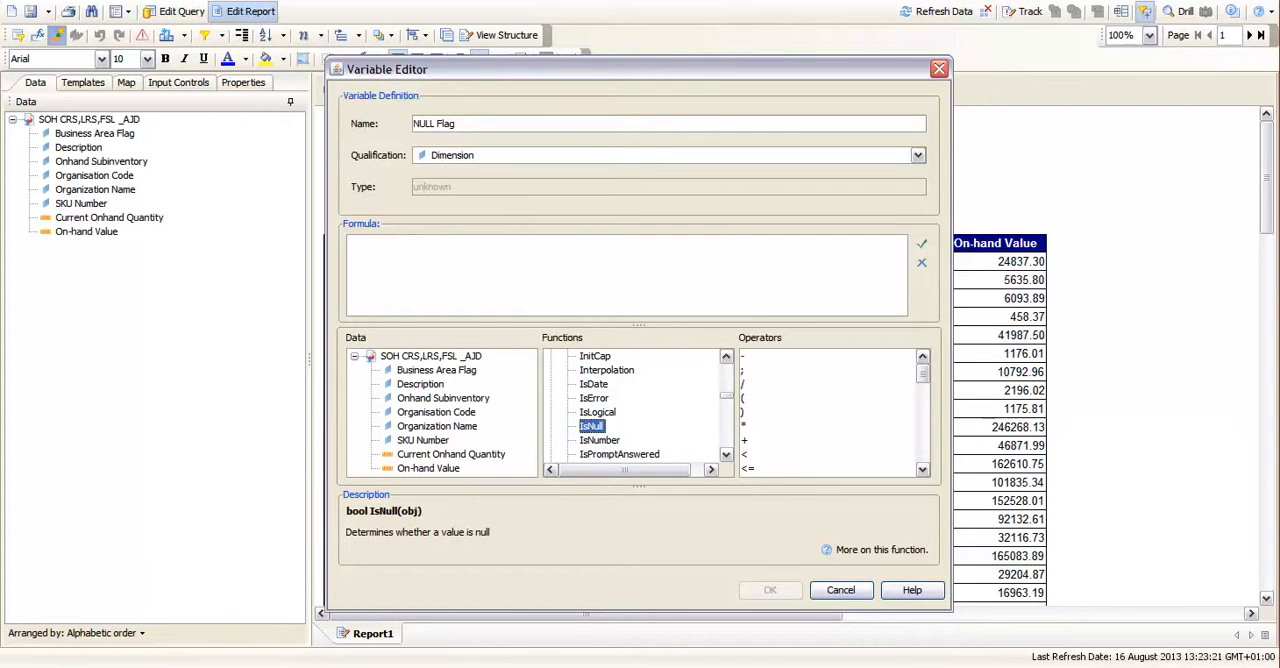
double_click(591, 426)
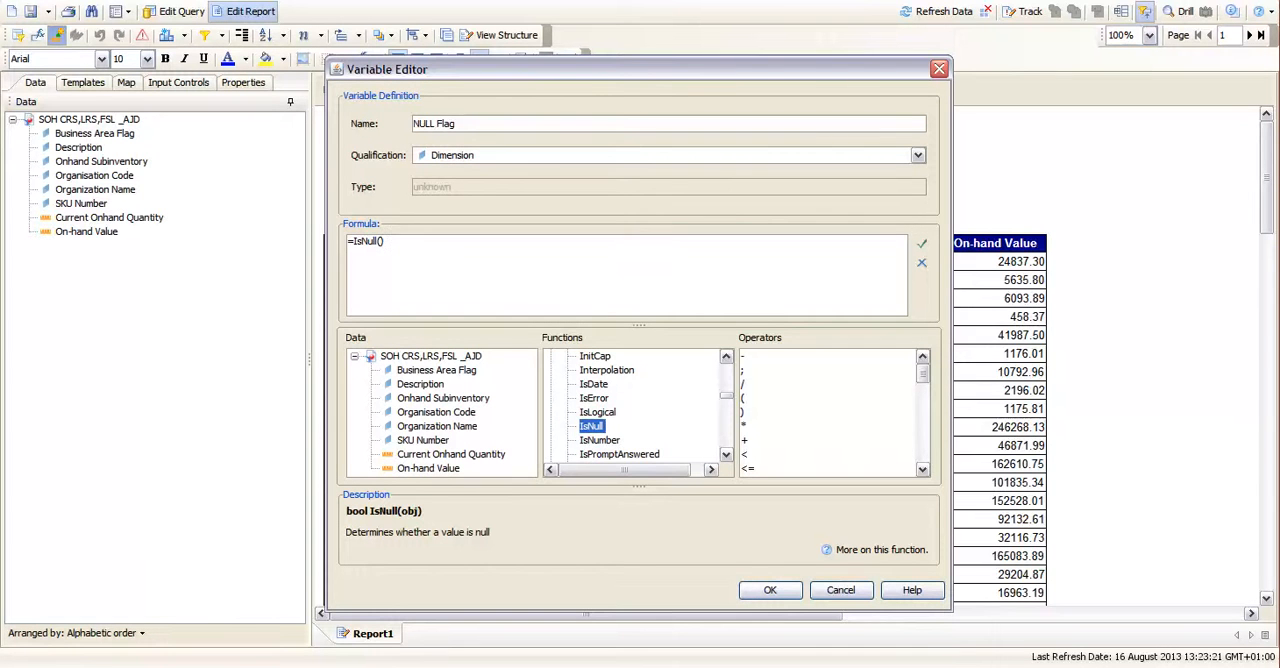
left_click(436, 369)
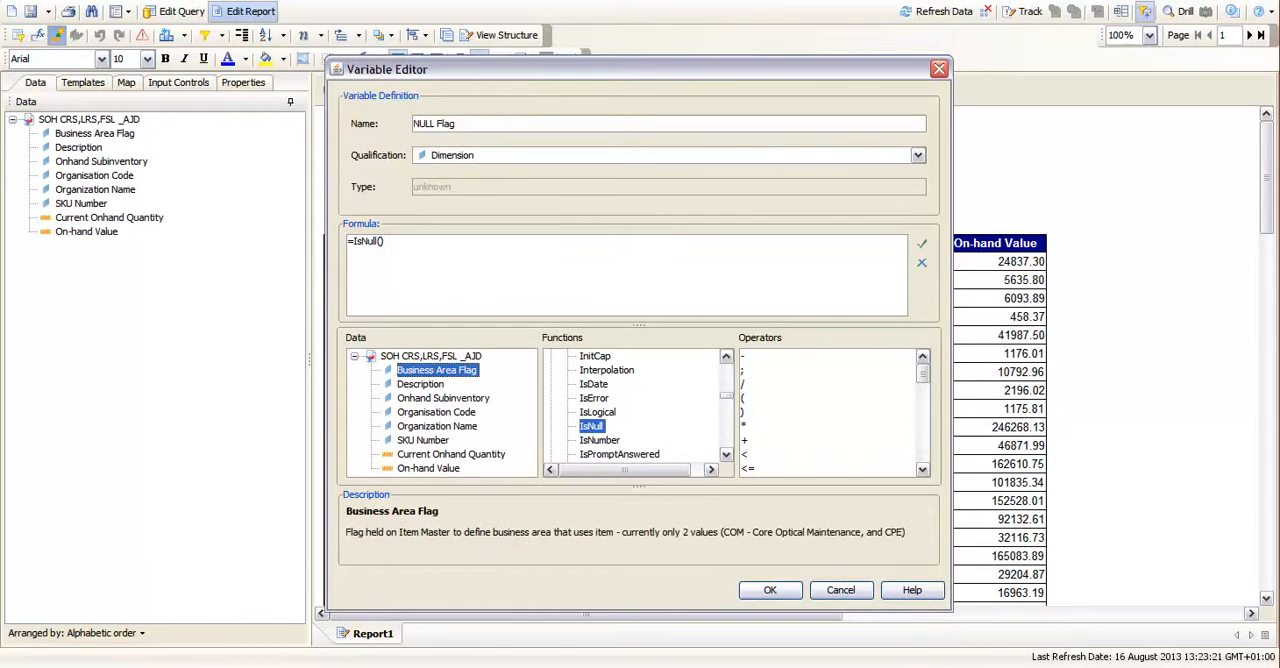
double_click(437, 370)
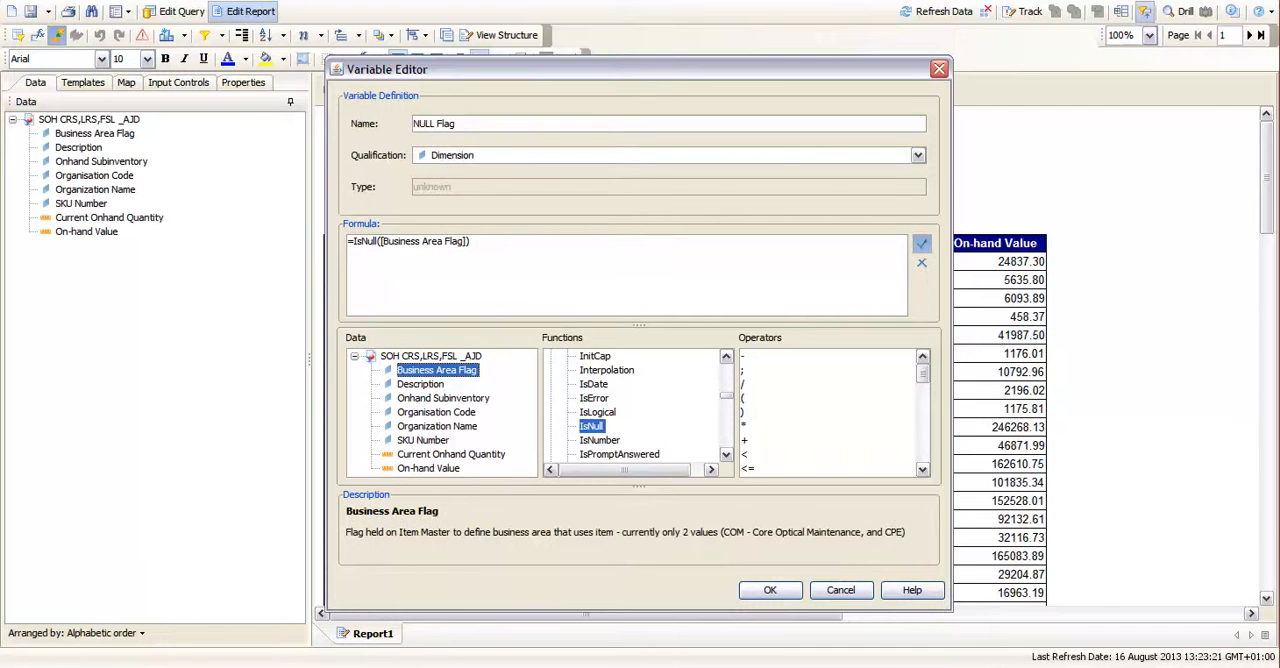
left_click(921, 243)
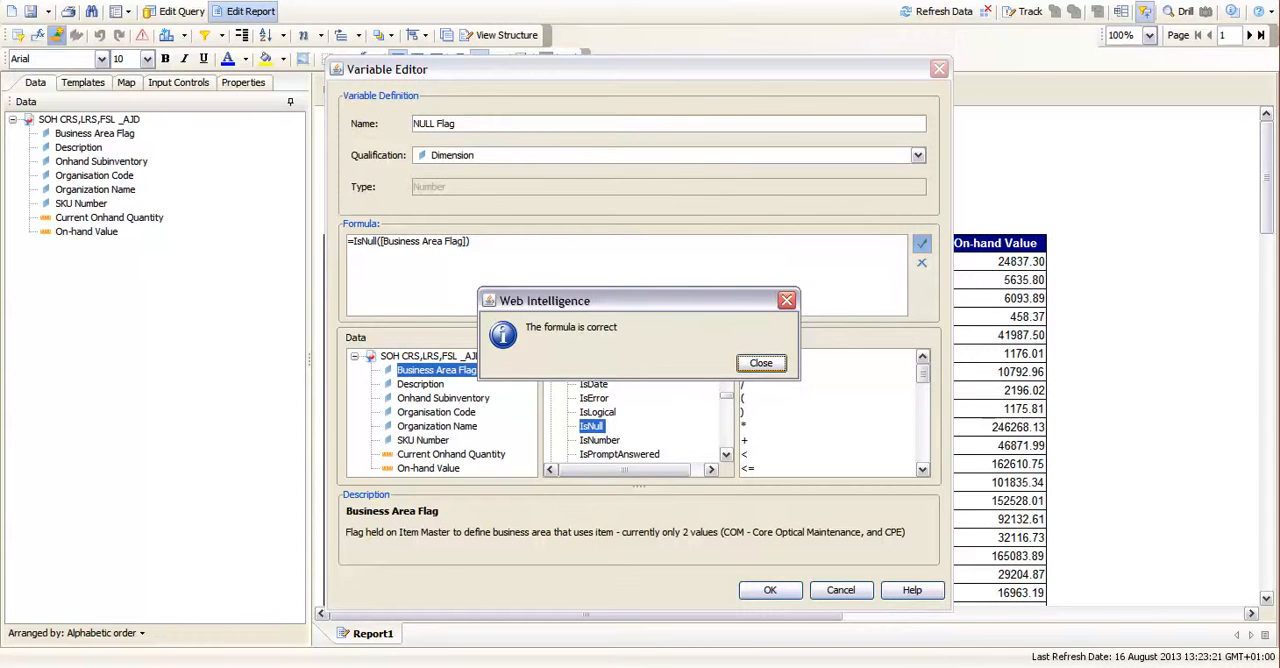
left_click(760, 362)
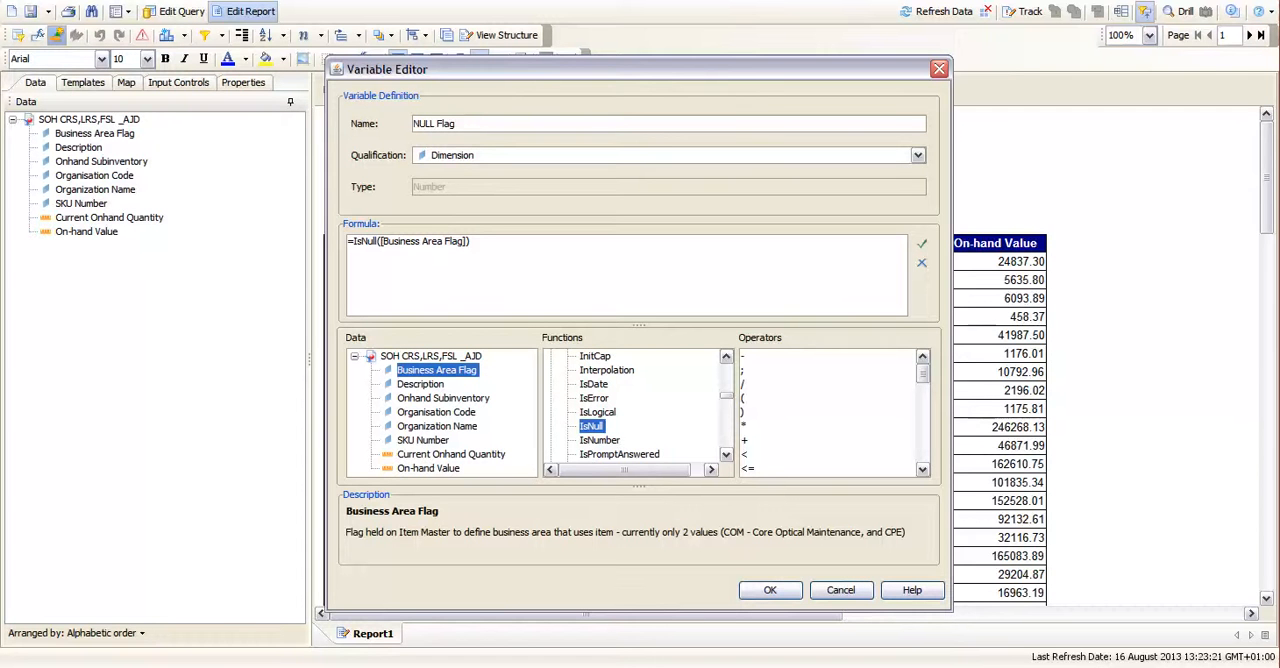
left_click(769, 589)
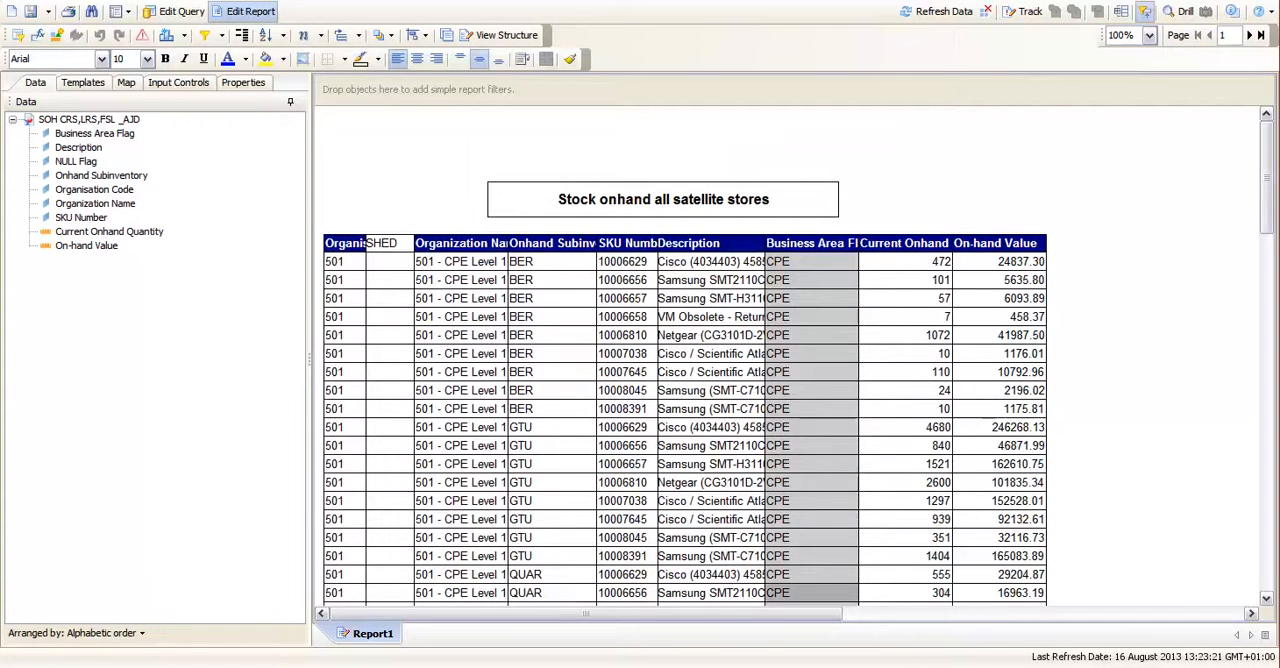
Add the NULL Flag variable to the stock table and scroll through its 0/1 values
left_click(76, 161)
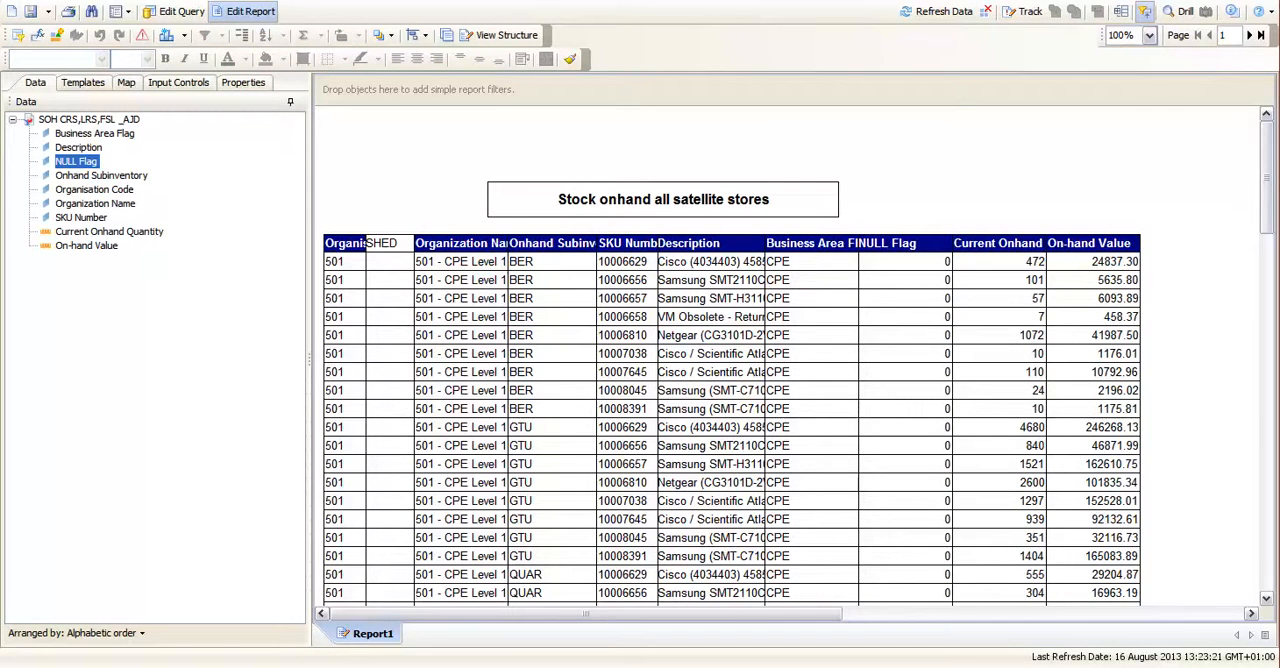
scroll("down", 3)
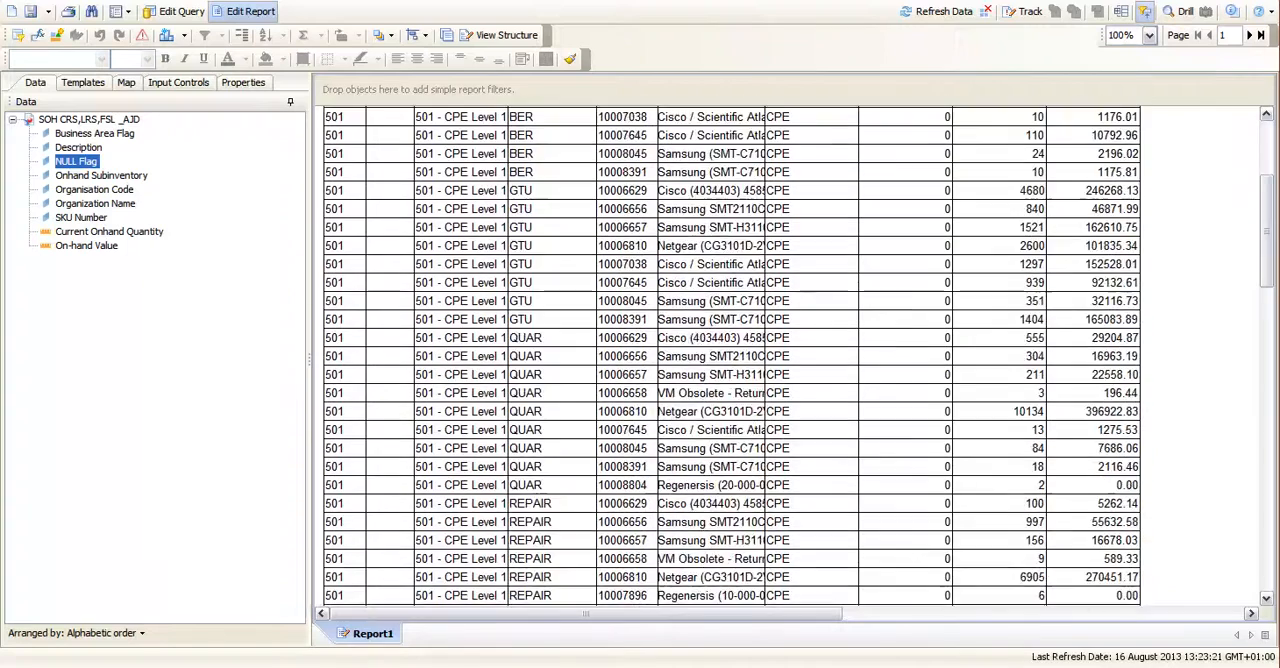
scroll("down", 3)
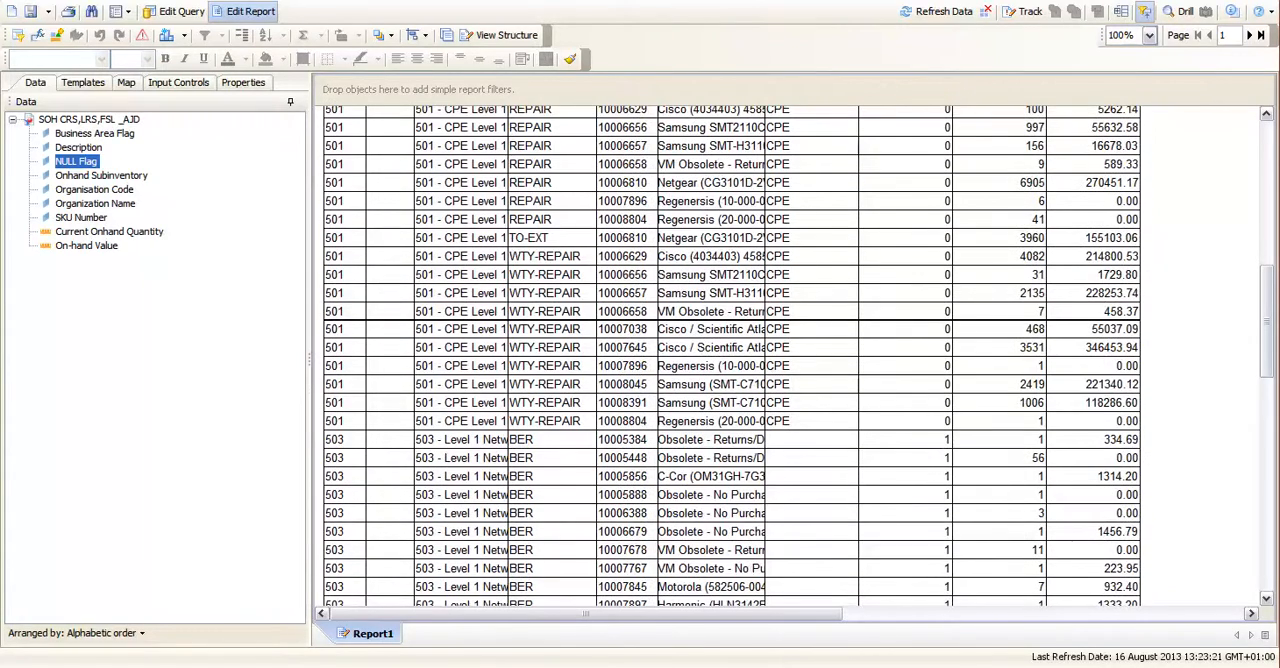
scroll("down", 3)
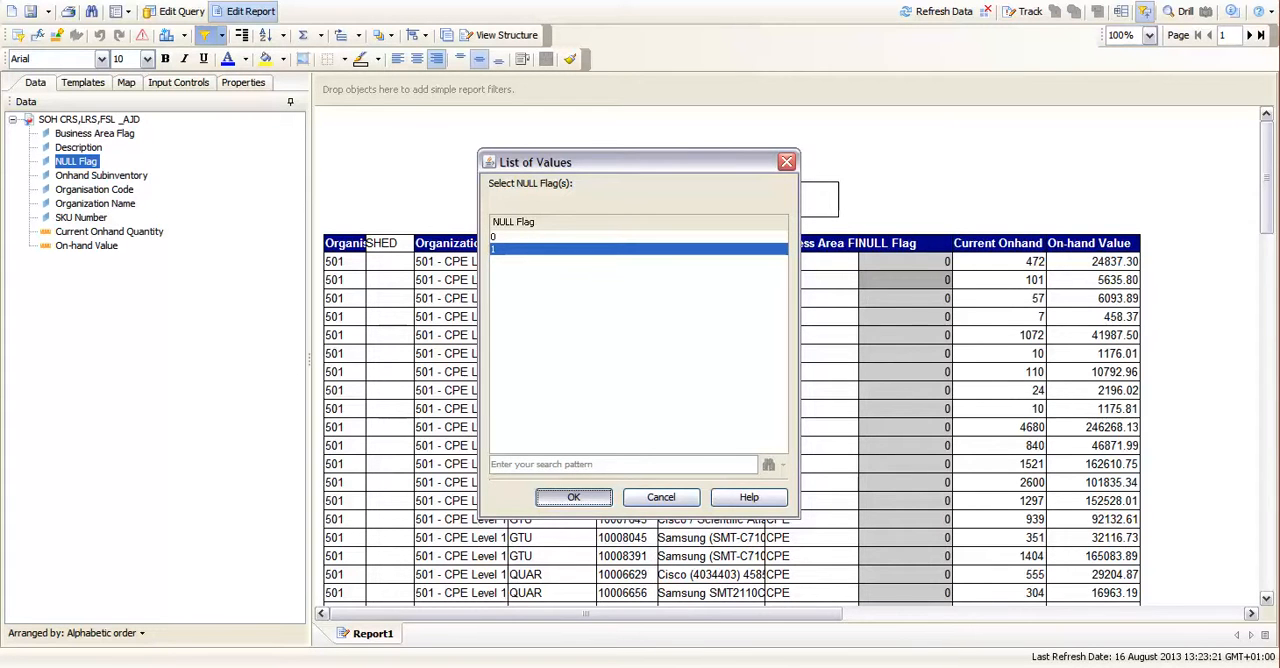
Keep only rows with NULL Flag = 1, then remove the NULL Flag column
left_click(573, 497)
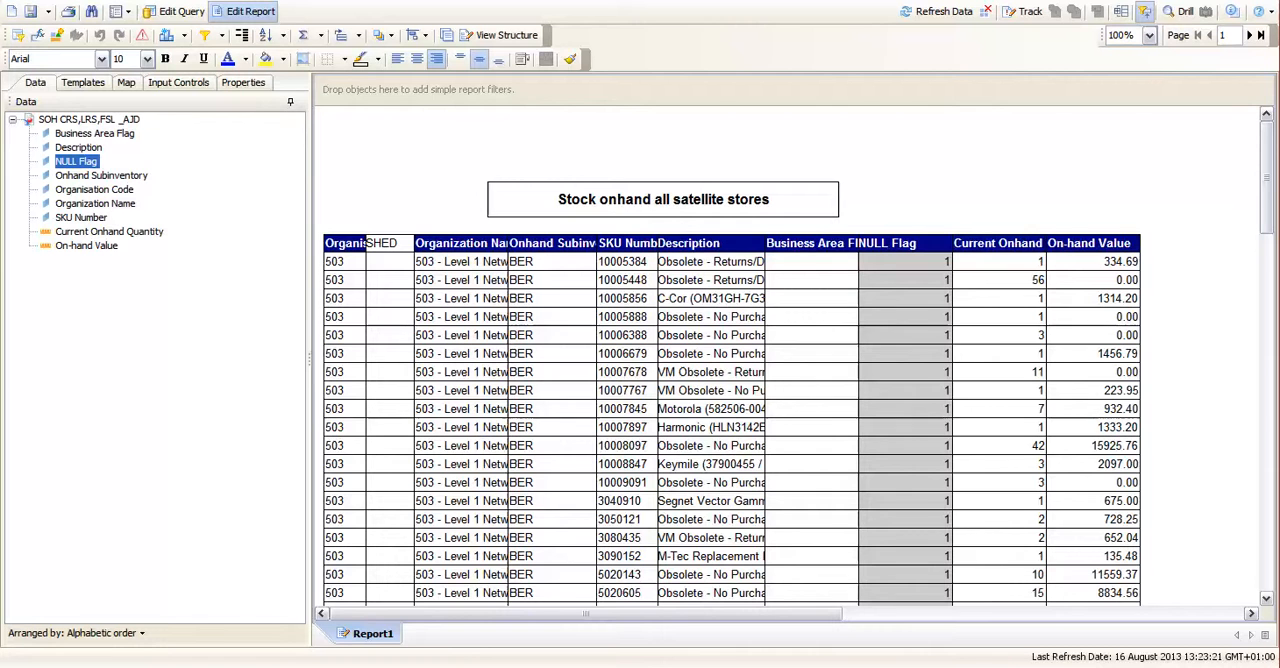
right_click(948, 261)
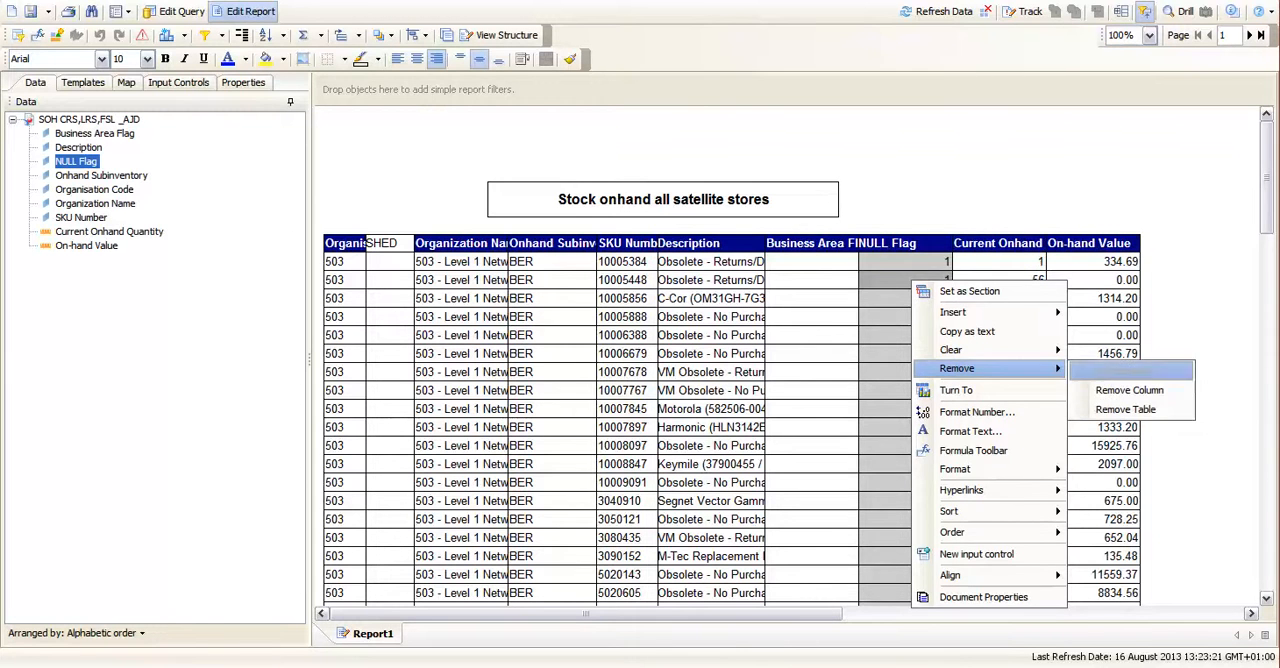
left_click(1128, 390)
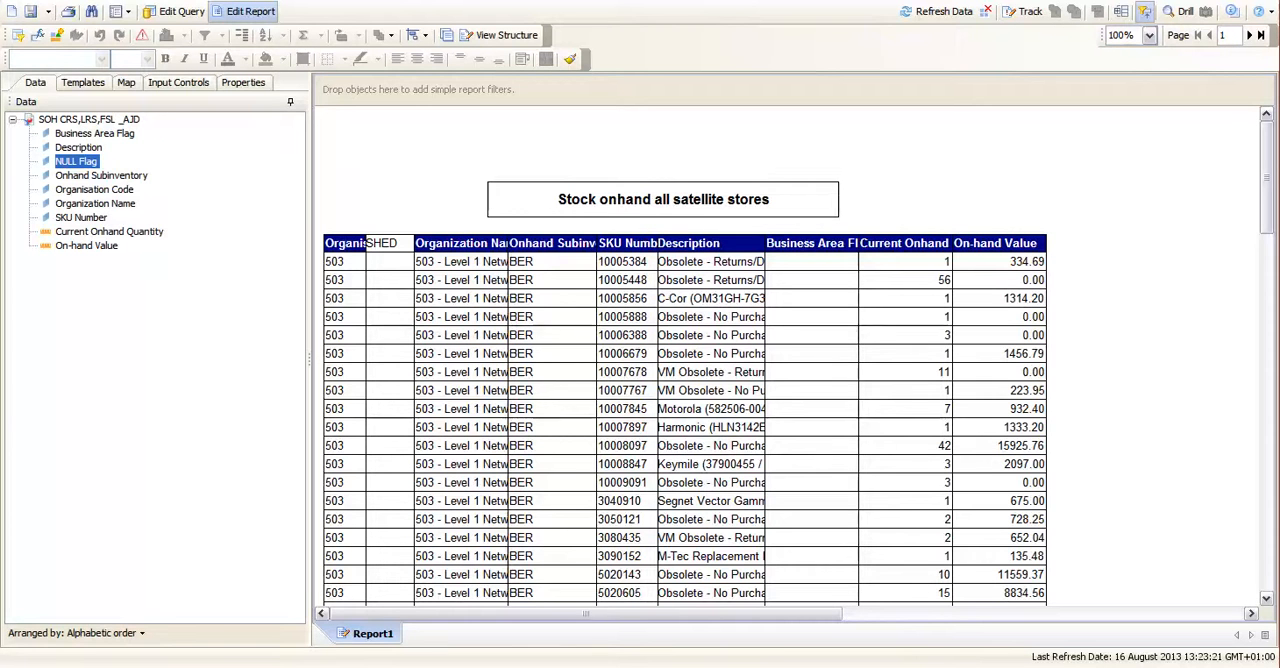
Delete the 'NULL Flag Equal to: 1' filter from the Map's Filters list
left_click(126, 82)
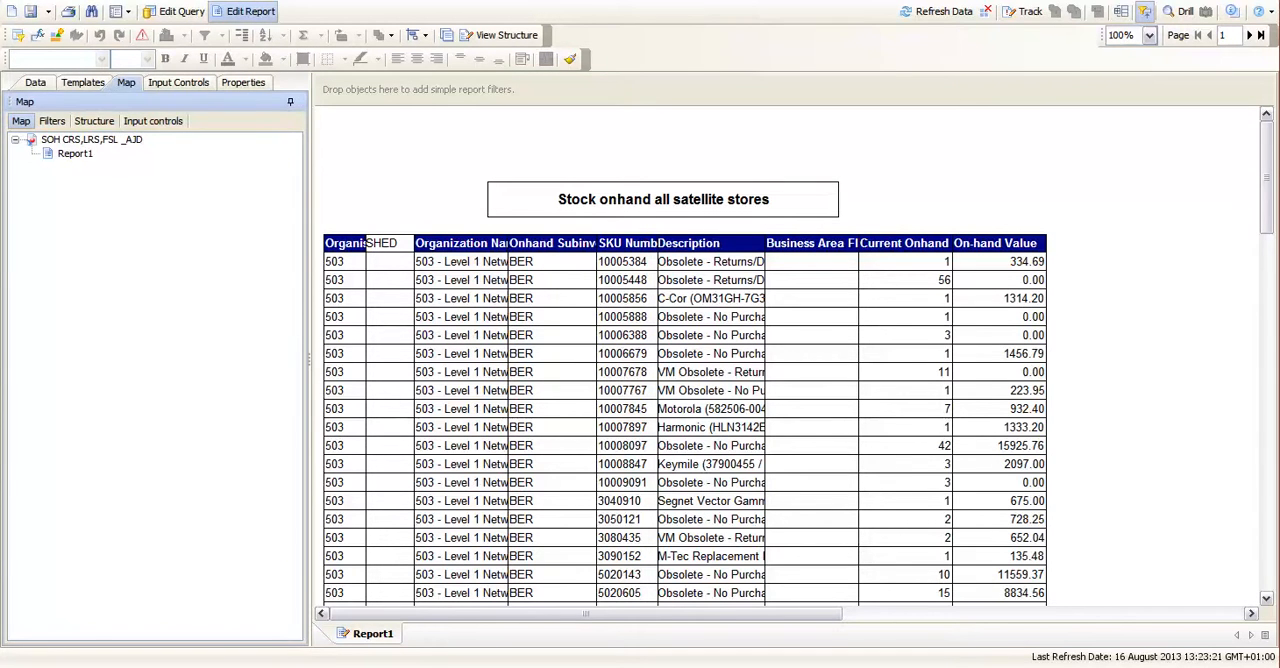
left_click(52, 120)
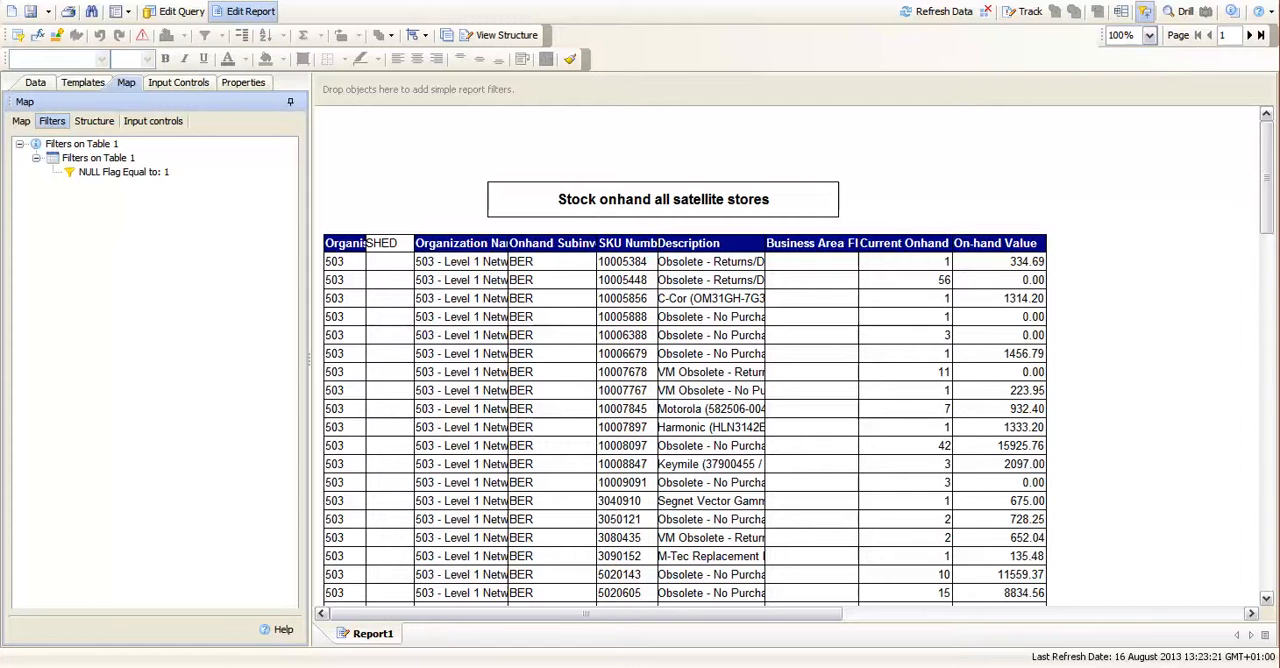
left_click(123, 171)
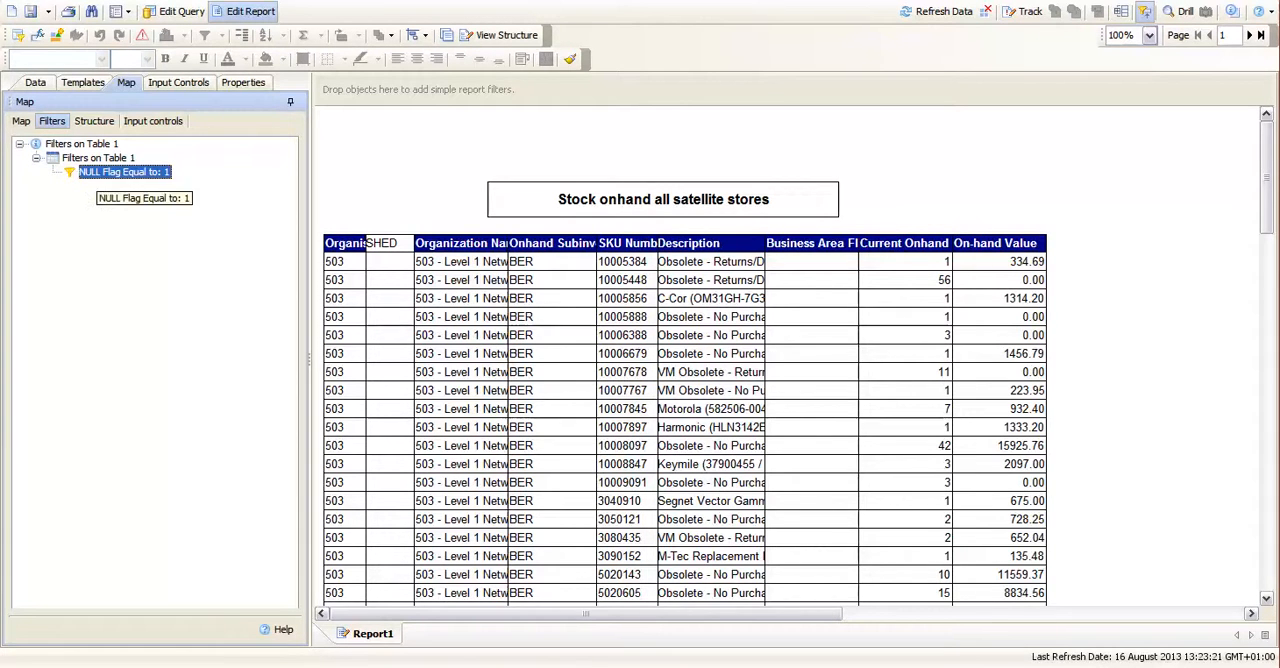
right_click(124, 172)
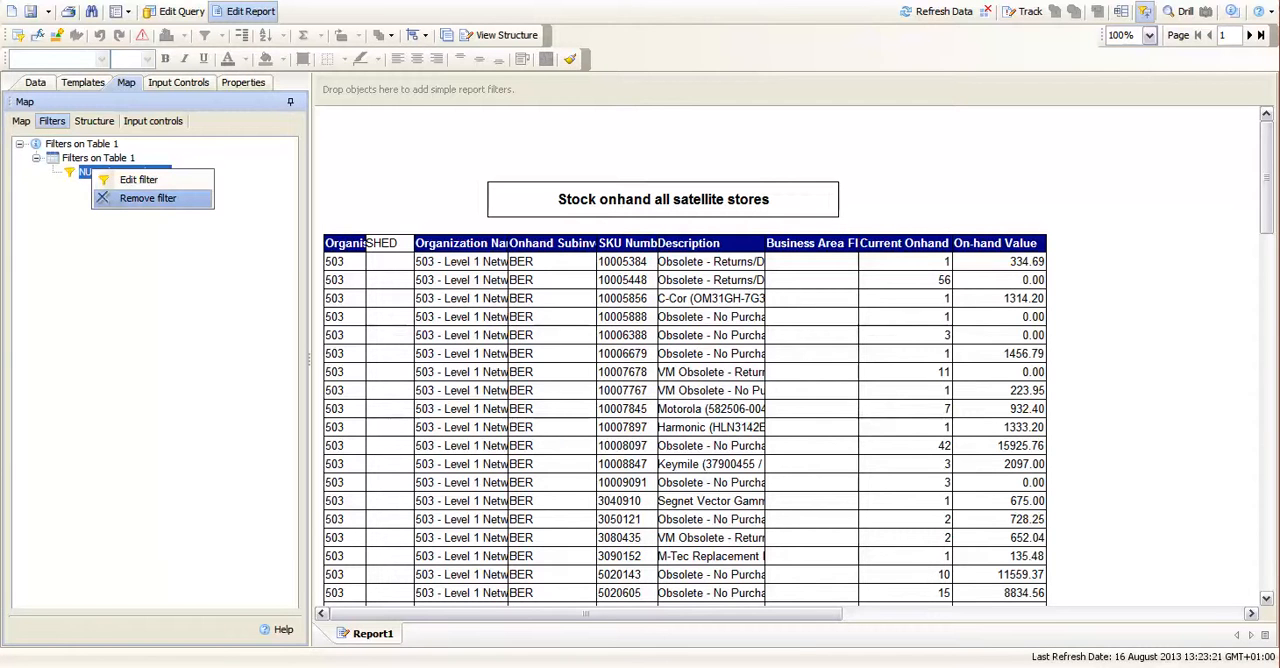
left_click(147, 197)
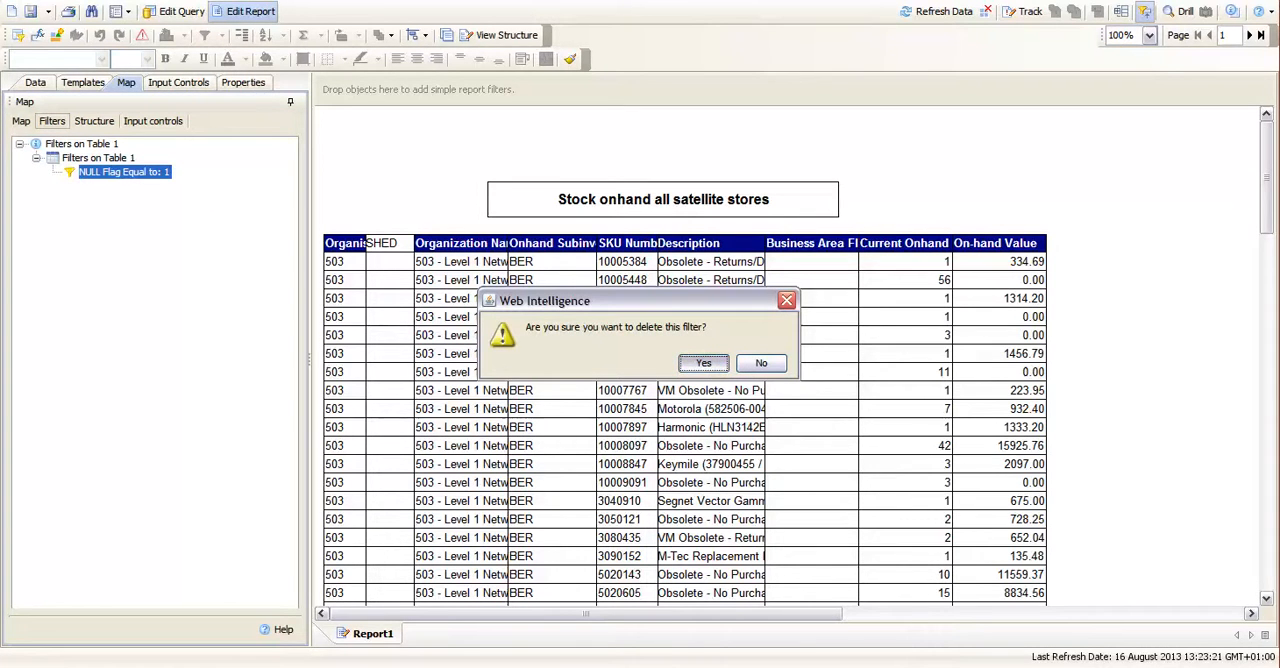
left_click(703, 362)
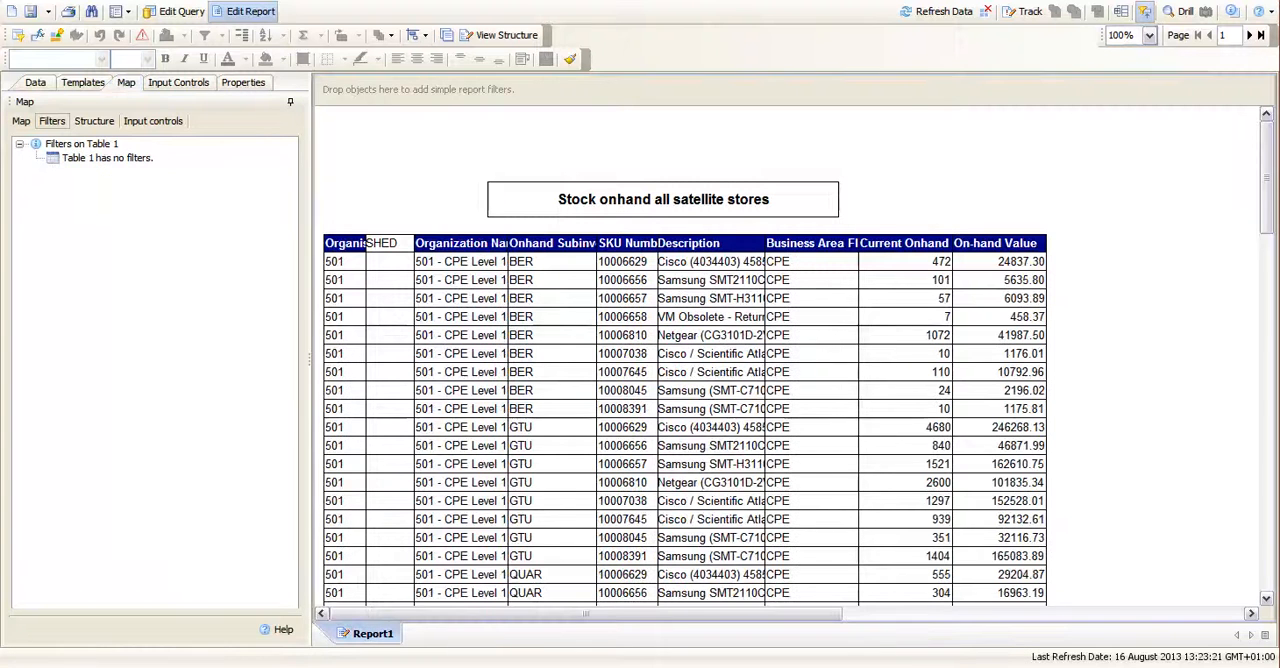
left_click(152, 120)
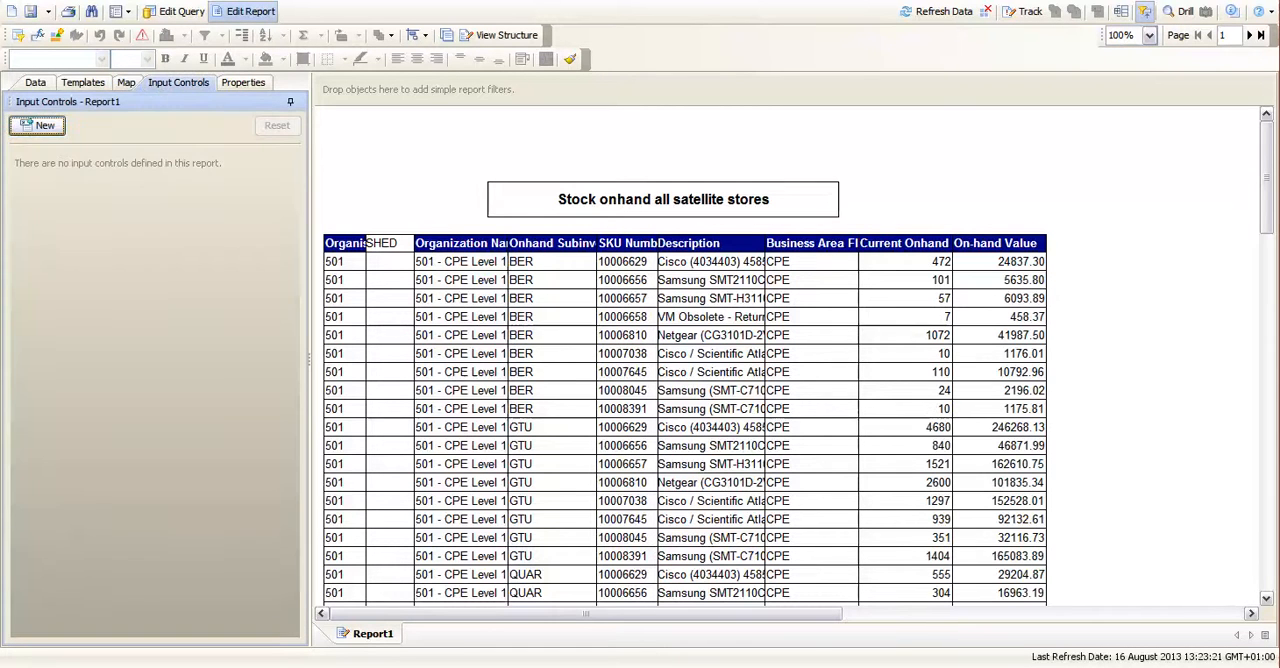
Create a NULL Flag radio-button input control applied to the Report Body
left_click(39, 125)
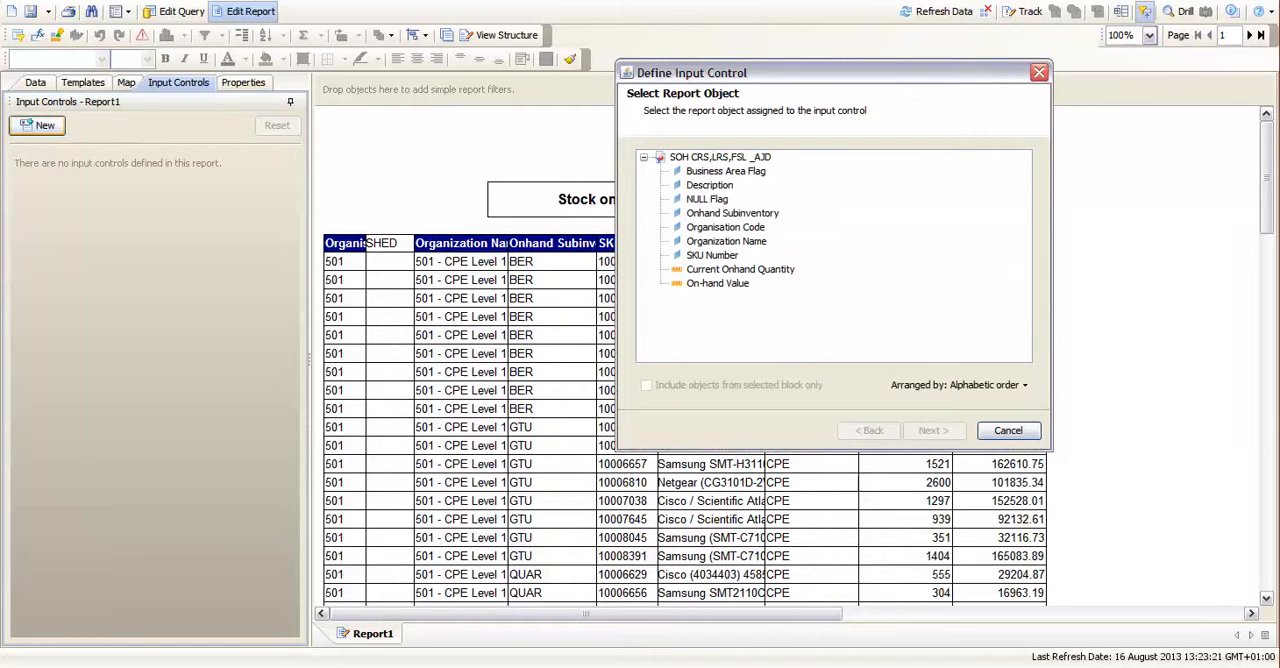
left_click(707, 199)
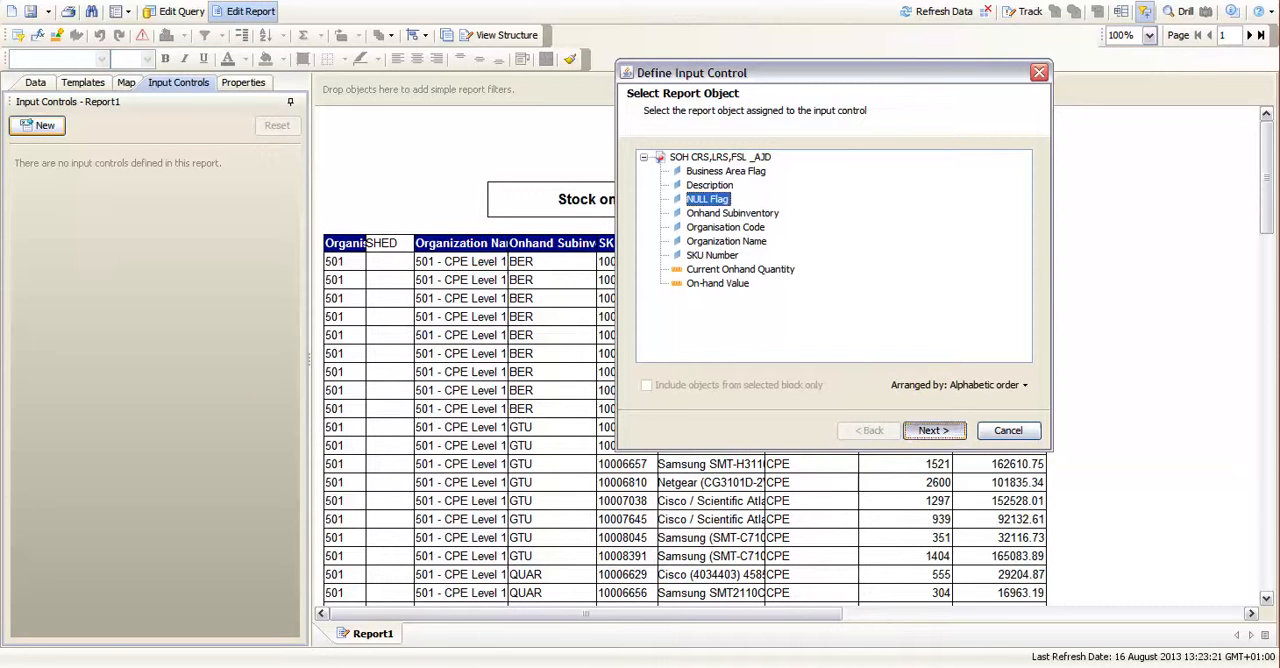
left_click(932, 430)
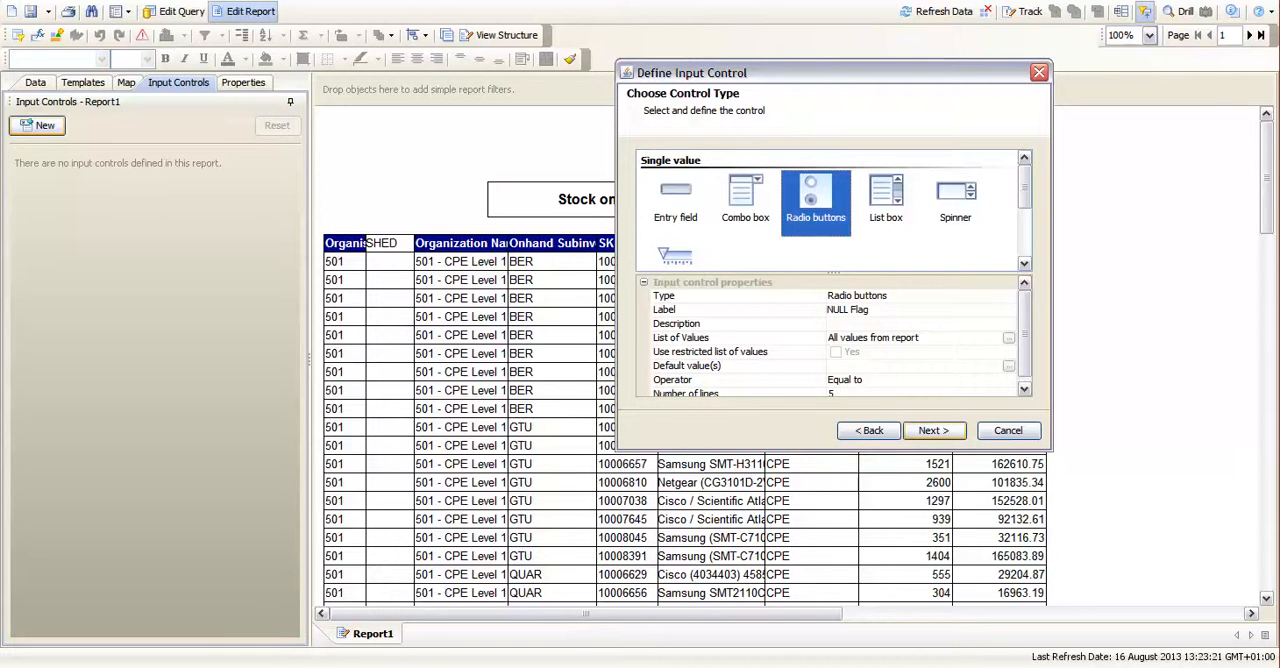
left_click(931, 430)
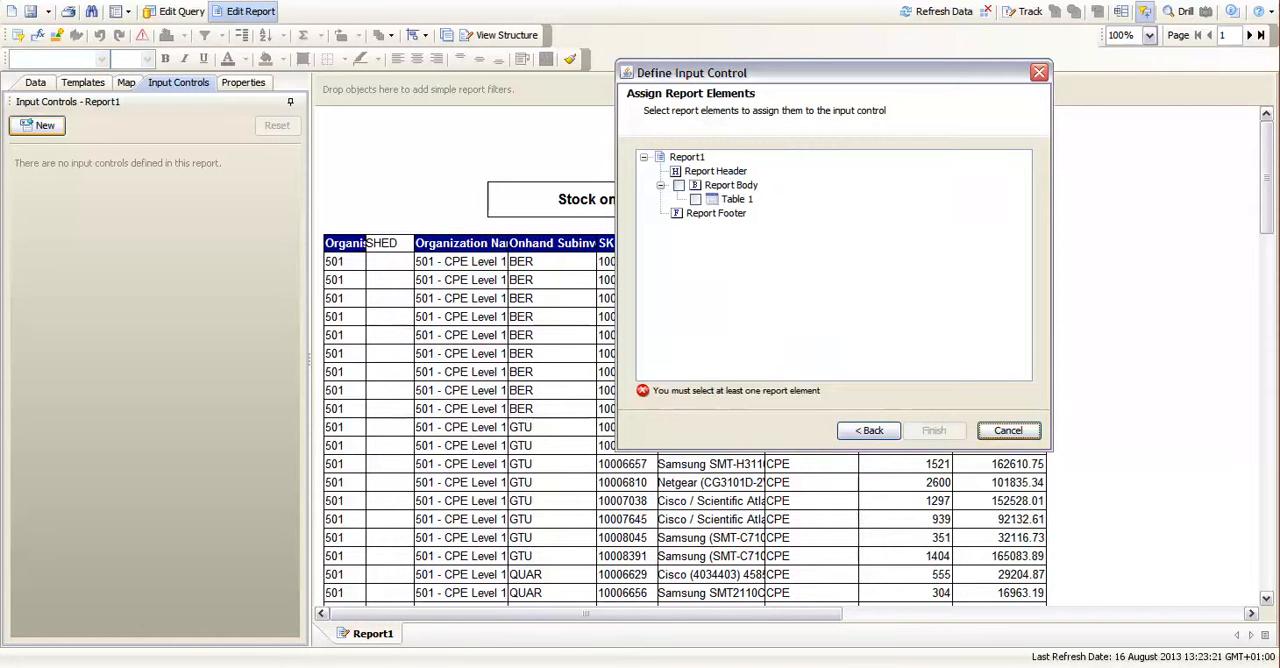
left_click(735, 199)
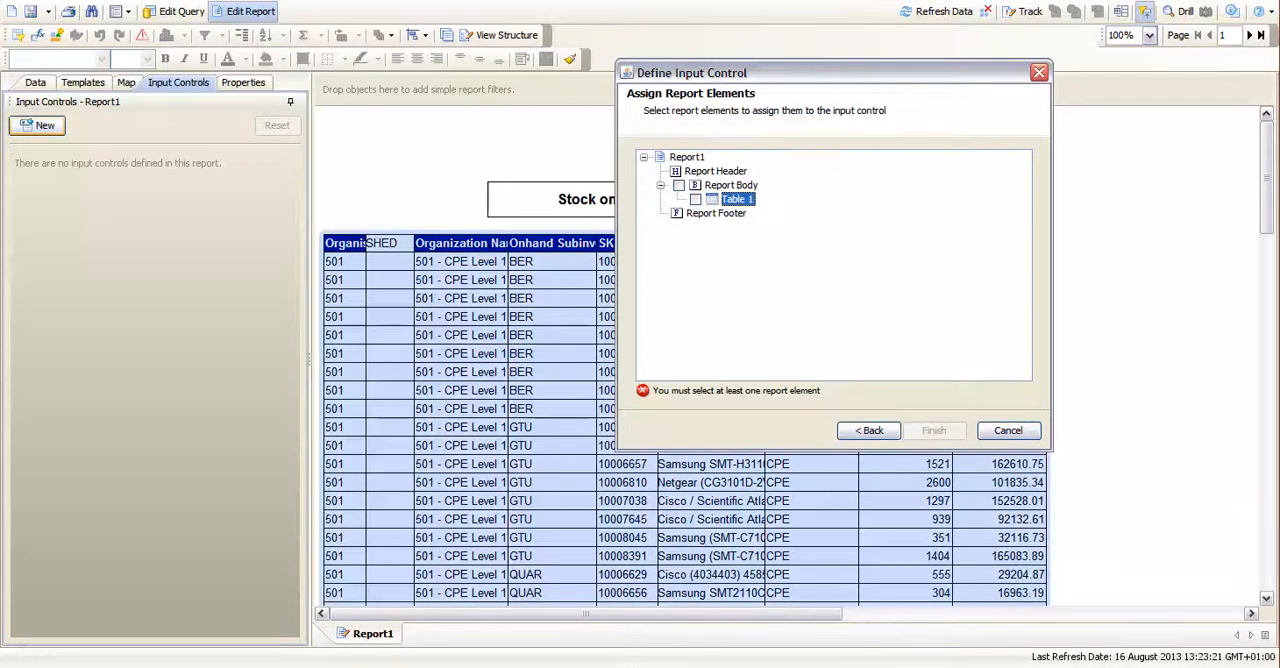
left_click(679, 185)
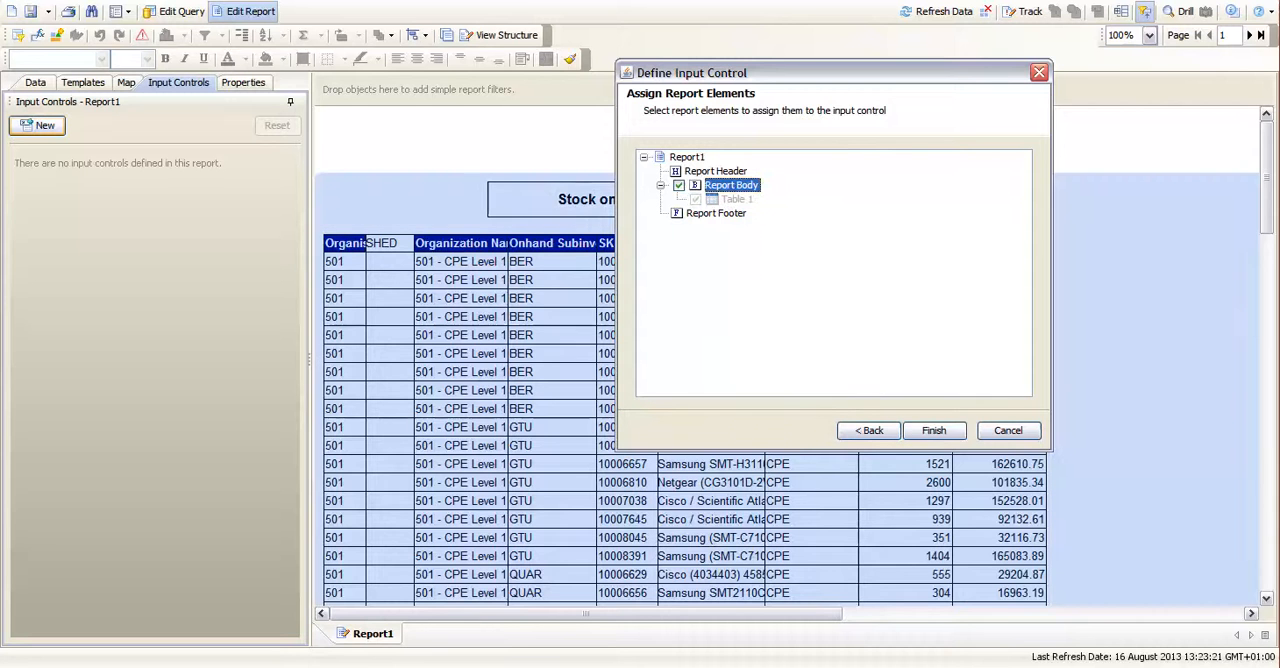
mouse_move(933, 430)
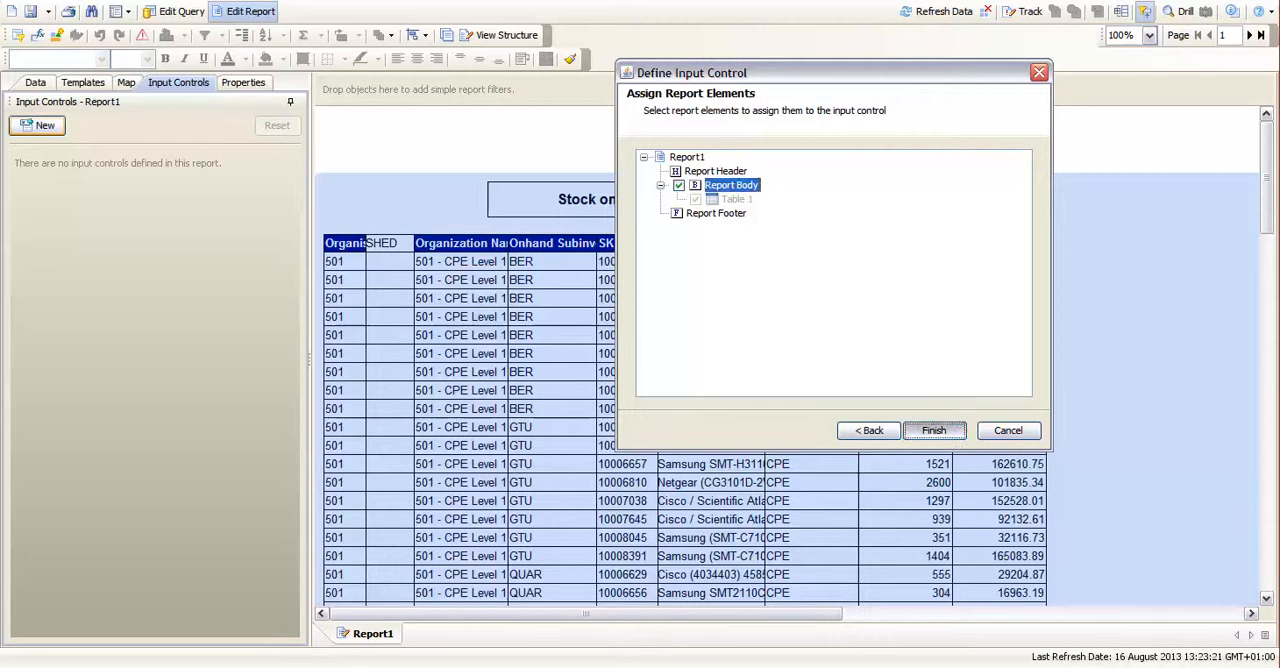
left_click(932, 430)
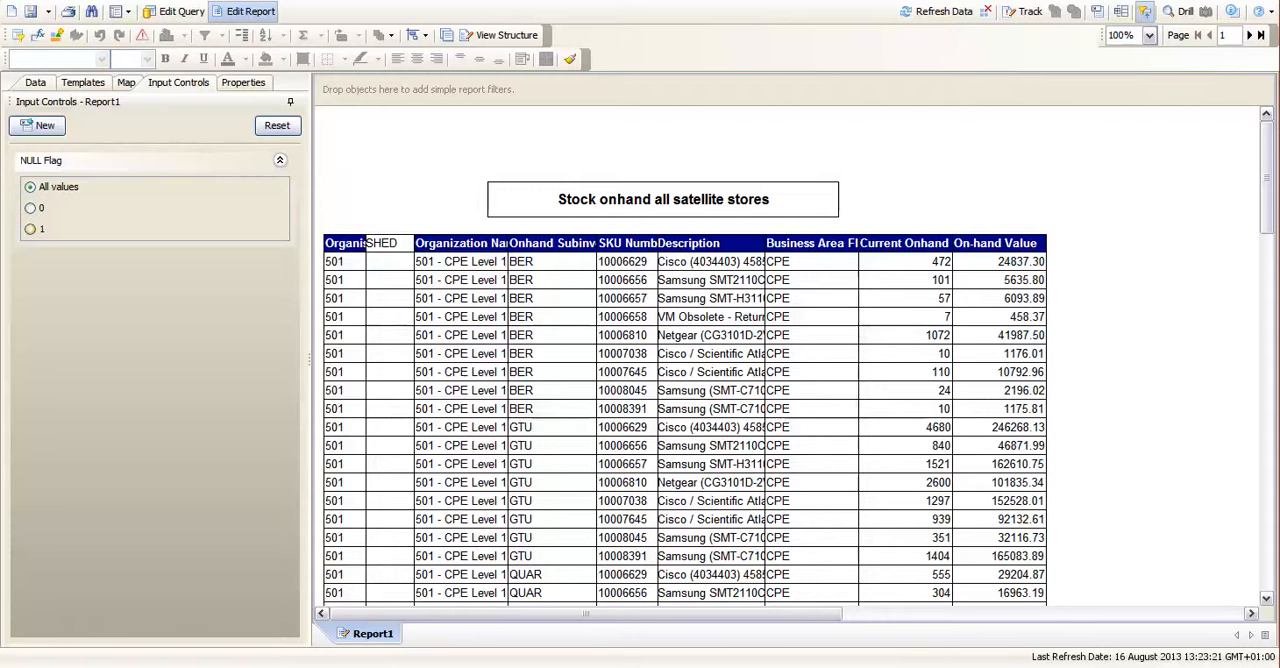
left_click(30, 228)
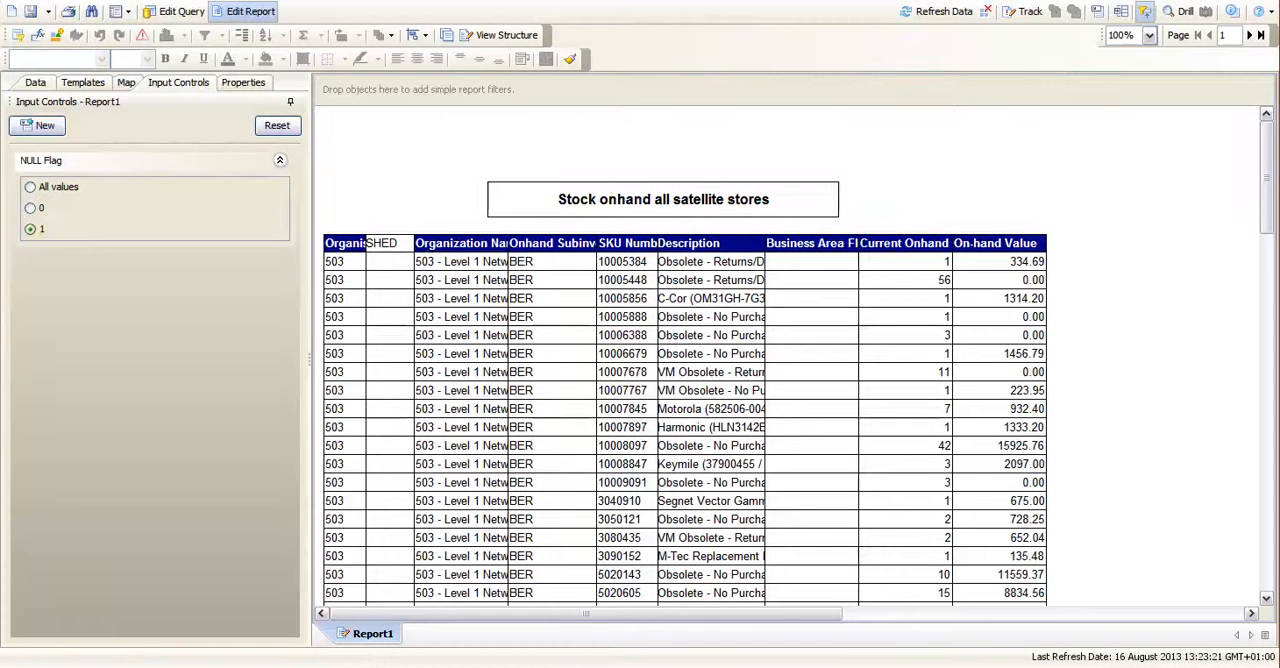
left_click(30, 207)
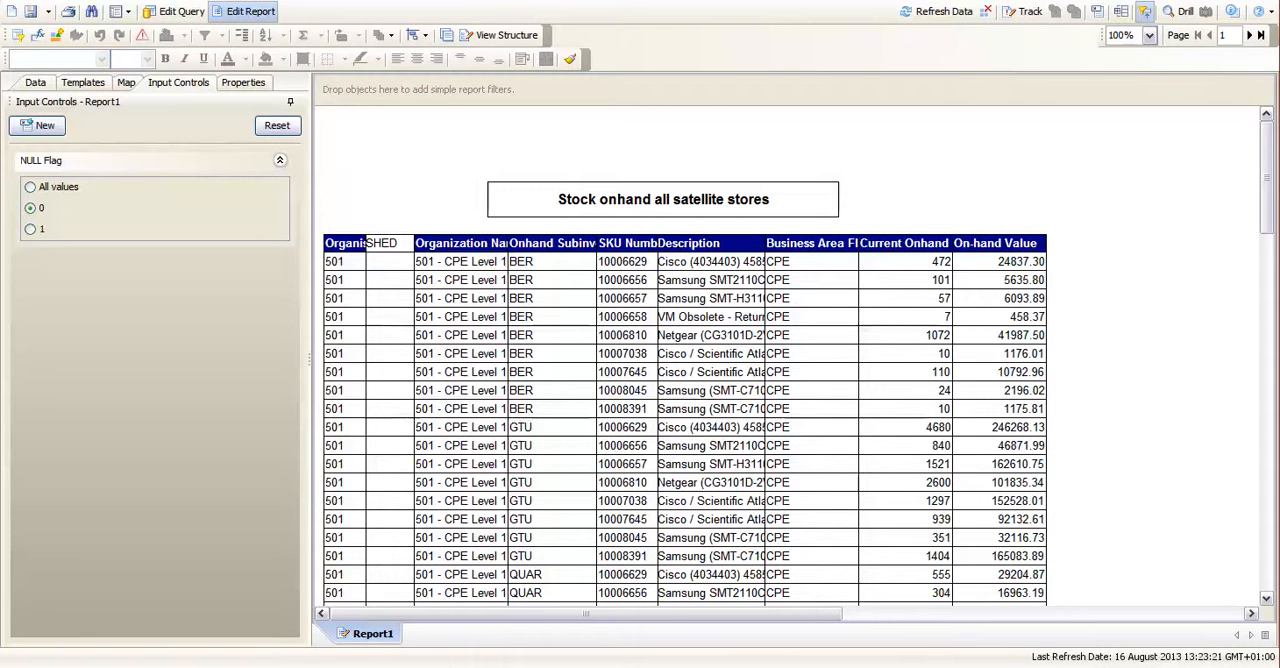
left_click(30, 187)
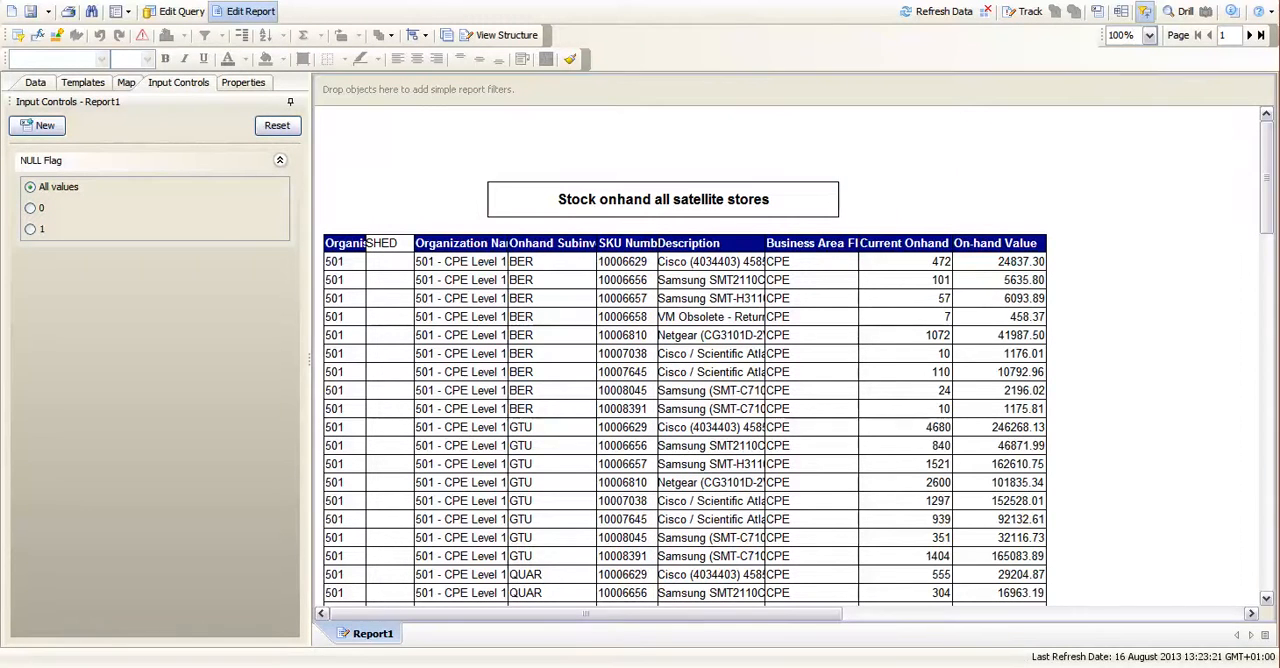
scroll("down", 3)
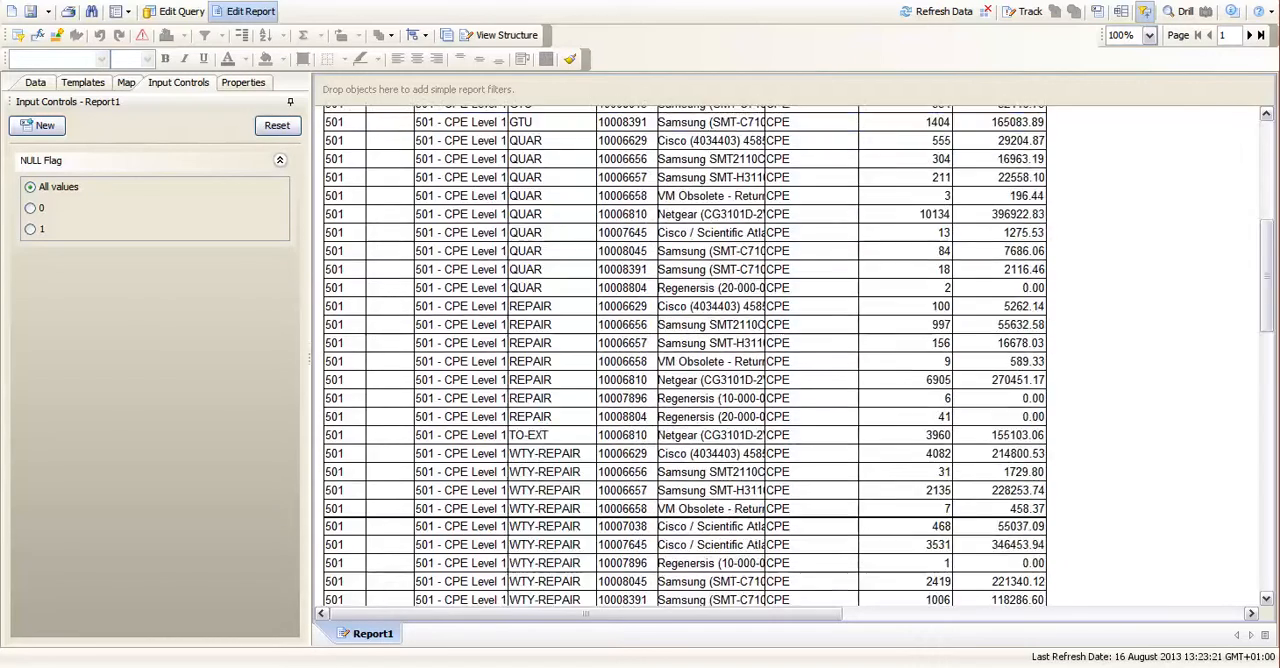